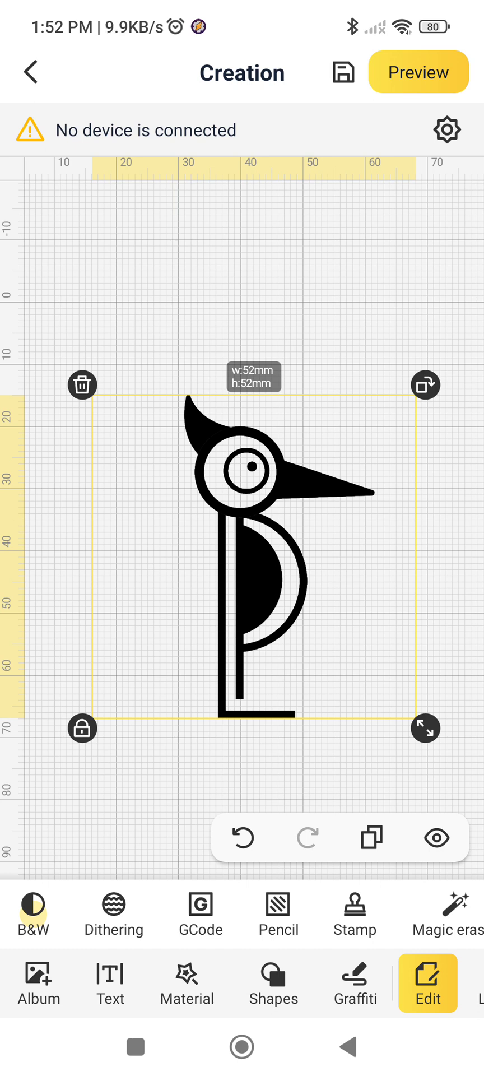
Step: Crop the woodpecker bitmap tight to the bird, about 30.63 × 51.95 mm
scroll(left, 3)
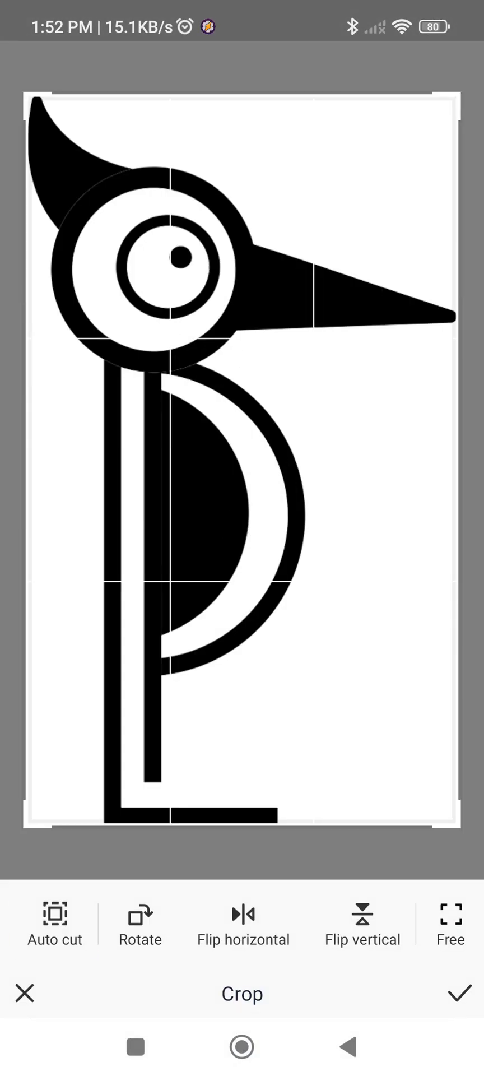
click(460, 994)
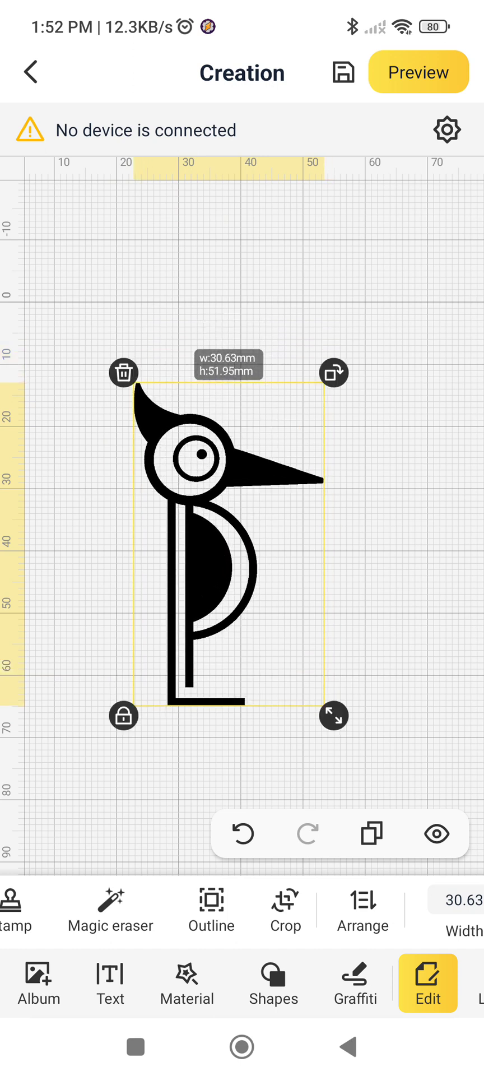
click(210, 909)
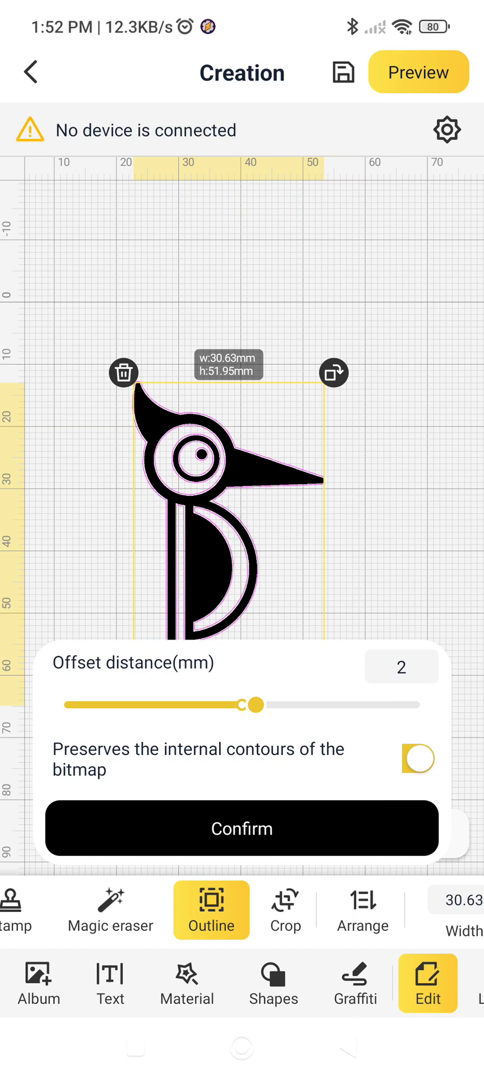
click(418, 759)
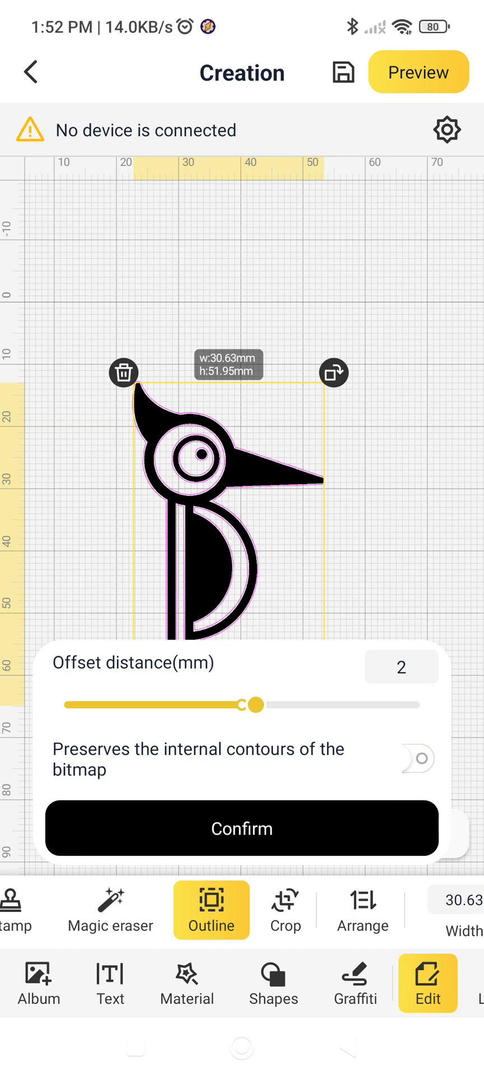
drag(252, 705, 298, 705)
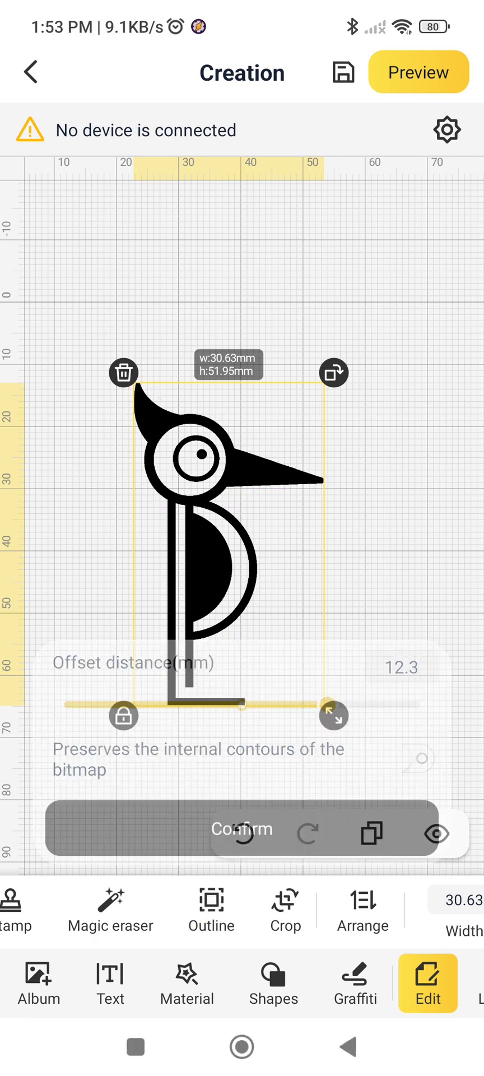
Step: Add a solid filled circle and place it above the woodpecker's head
click(241, 828)
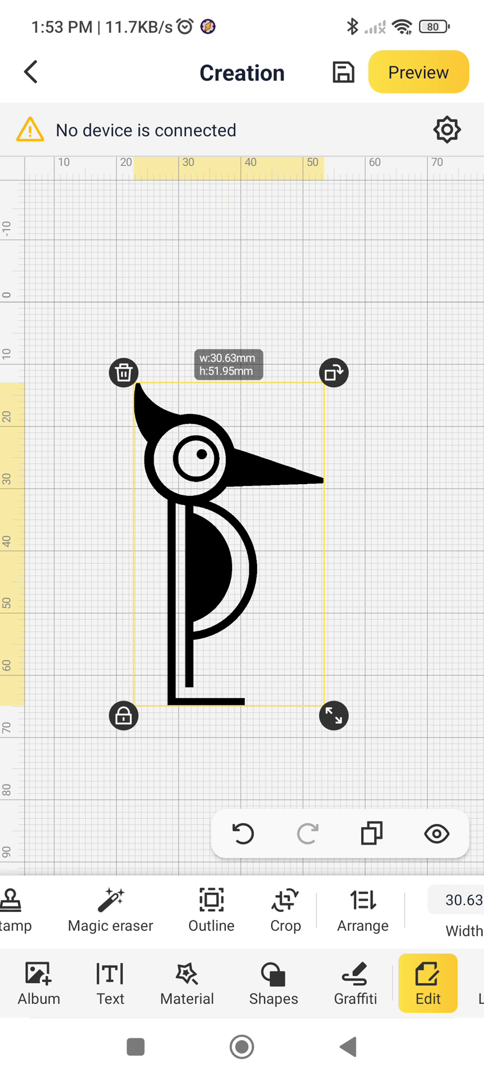
click(274, 981)
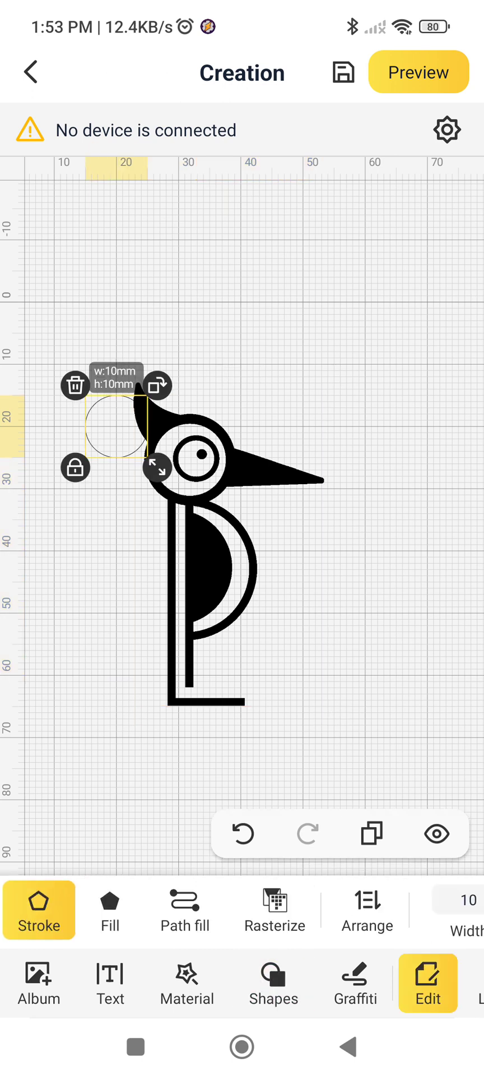
click(110, 909)
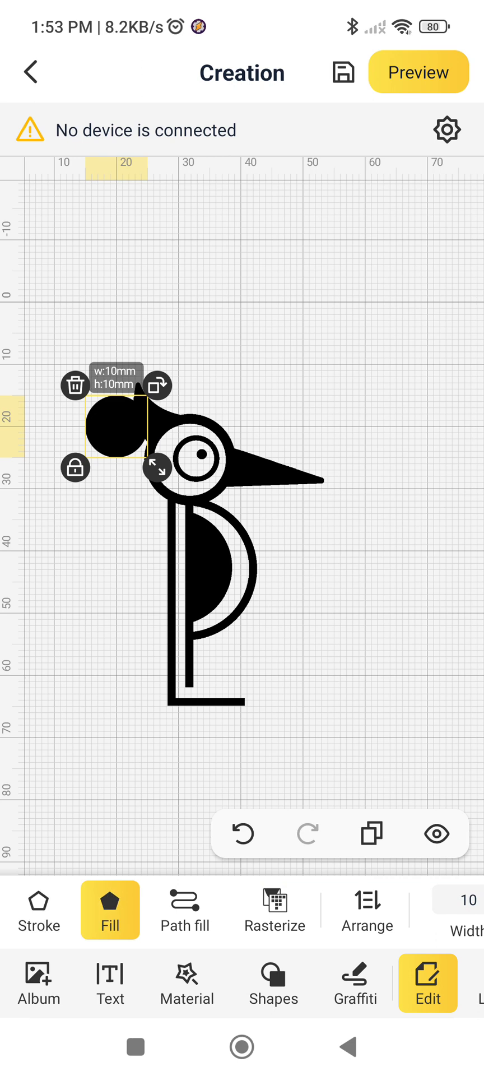
drag(117, 426, 206, 384)
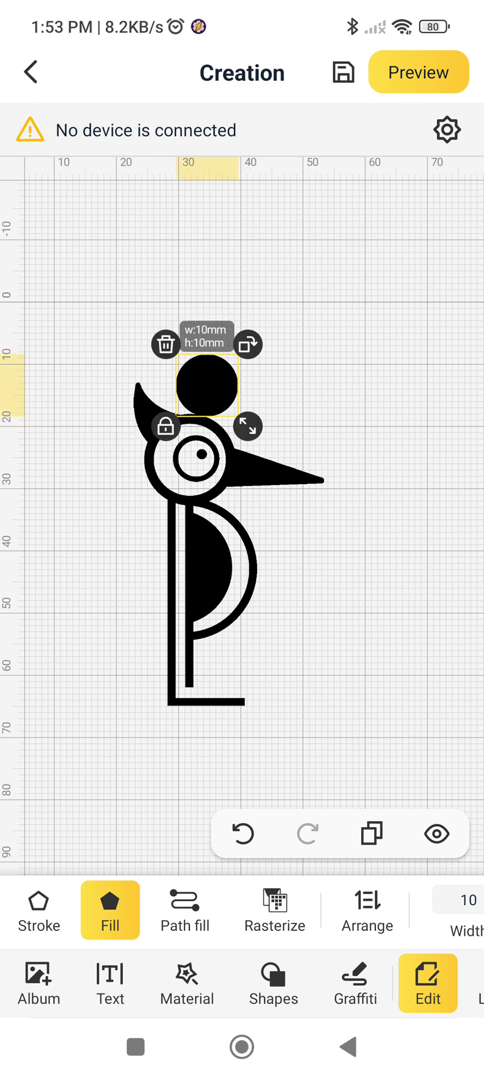
Step: Shrink the circle to about 6 mm, centre it on the crest and merge it into one 30.63 × 54.06 mm bitmap
drag(248, 426, 226, 405)
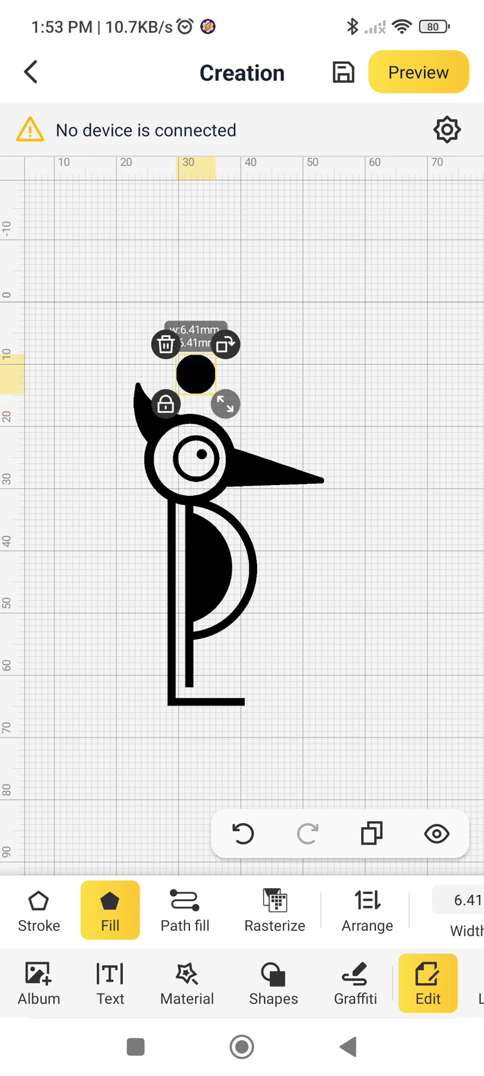
drag(197, 374, 197, 391)
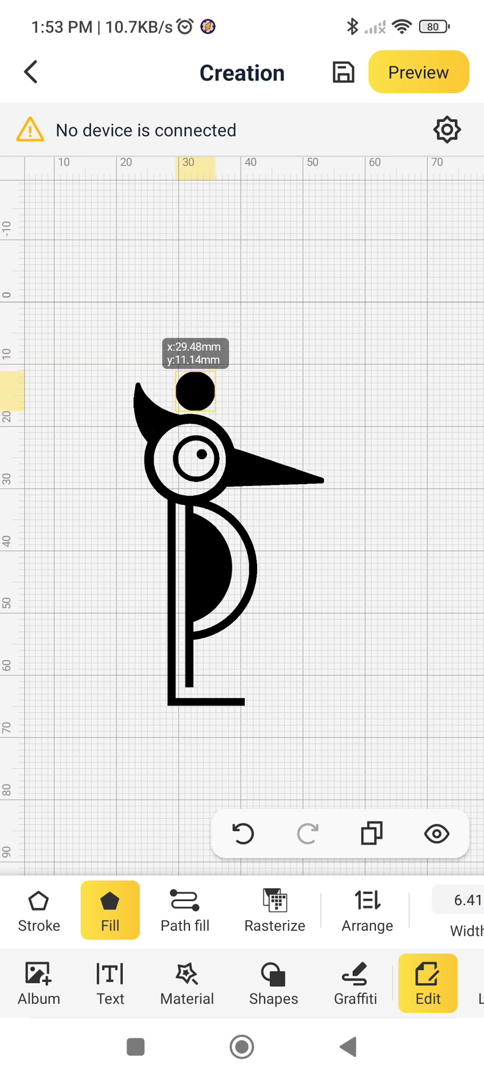
click(195, 391)
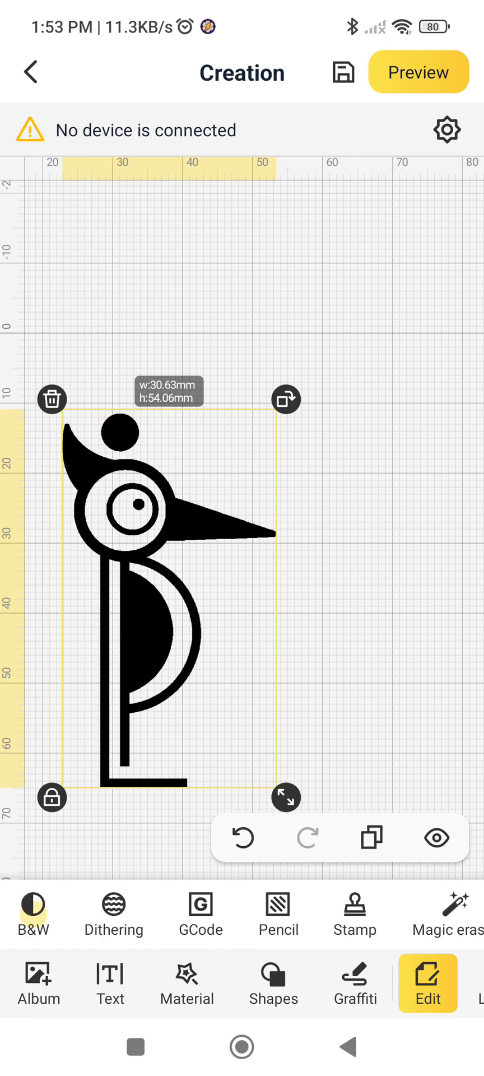
drag(168, 604, 233, 555)
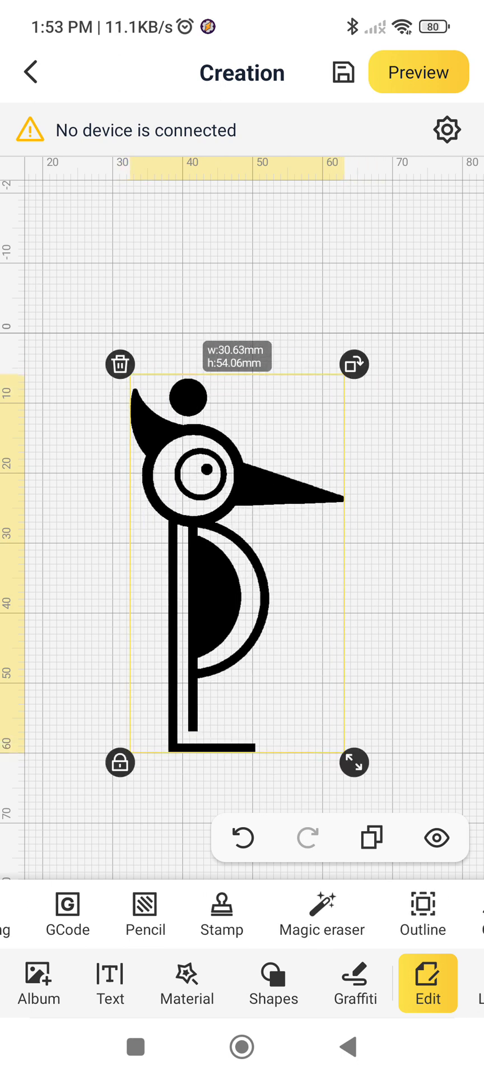
Step: Create an outer offset outline of about 12.9 mm, without preserving internal contours
click(422, 914)
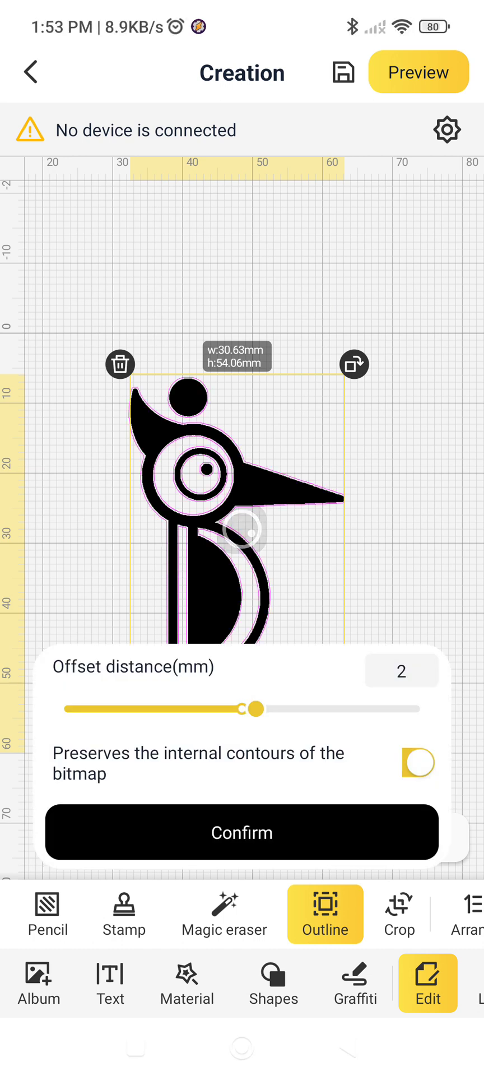
click(418, 763)
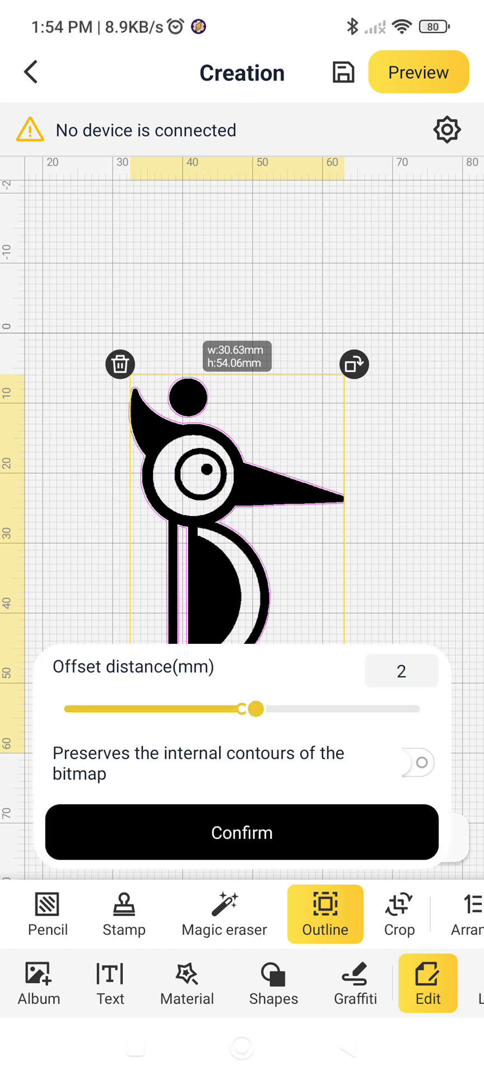
drag(253, 708, 288, 709)
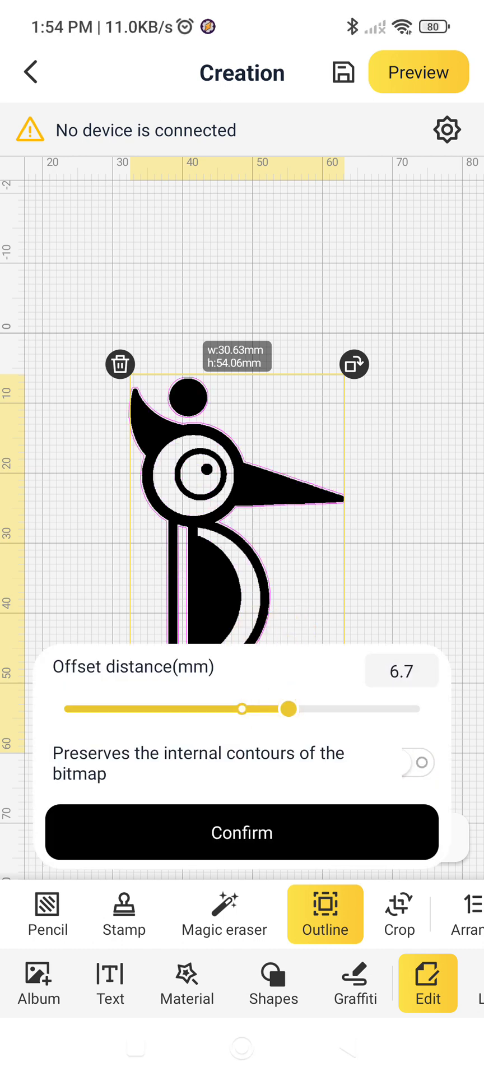
drag(288, 708, 315, 708)
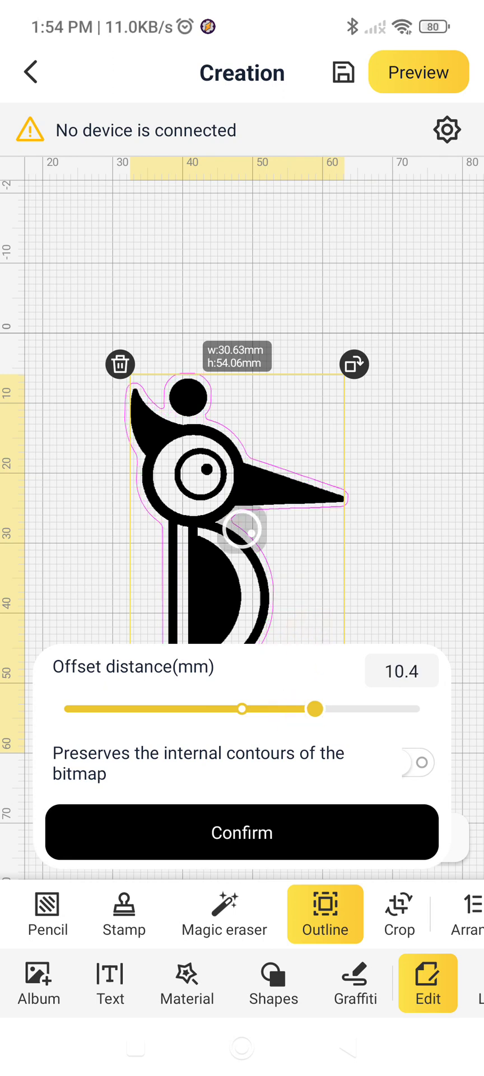
drag(313, 709, 332, 708)
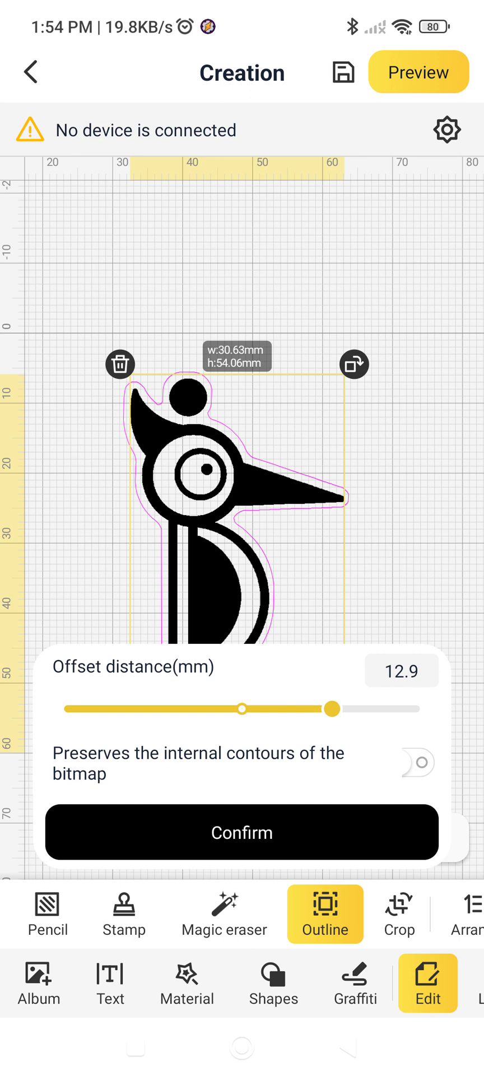
click(241, 832)
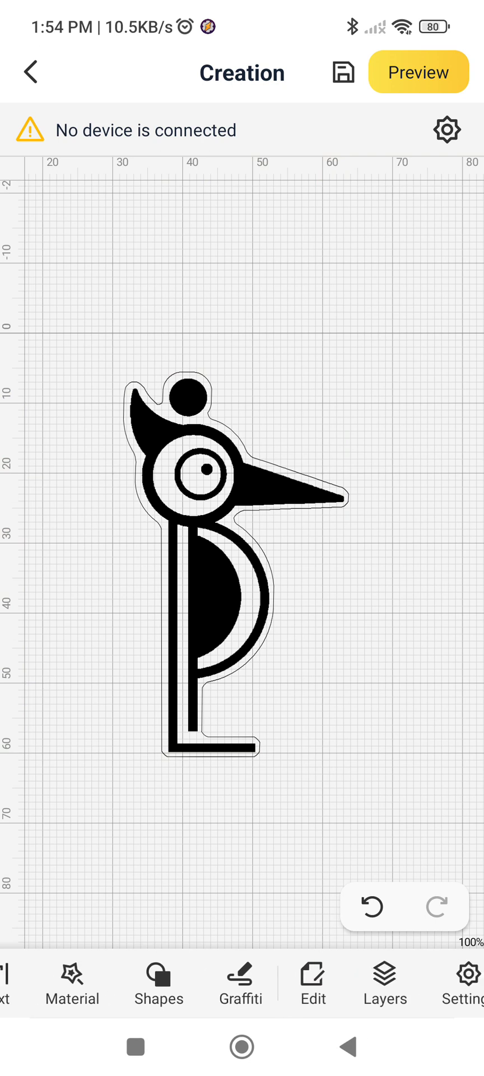
Step: Erase the ball above the head with Magic eraser, leaving its bump in the cut outline as a tab
click(384, 974)
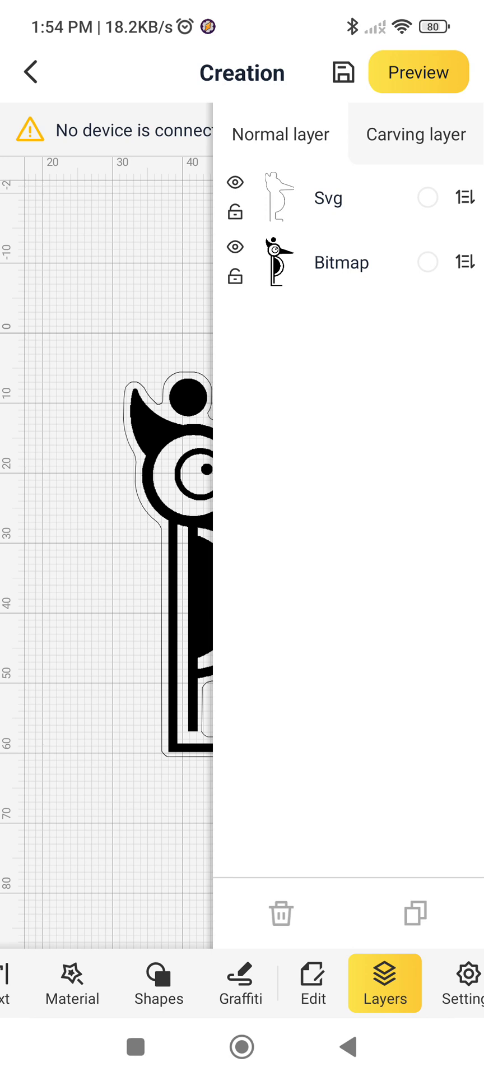
click(384, 983)
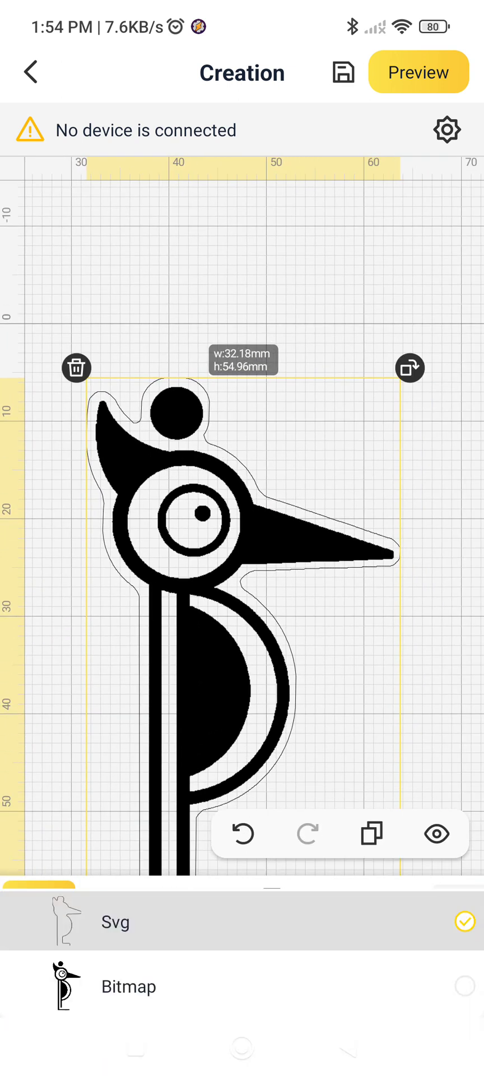
click(313, 983)
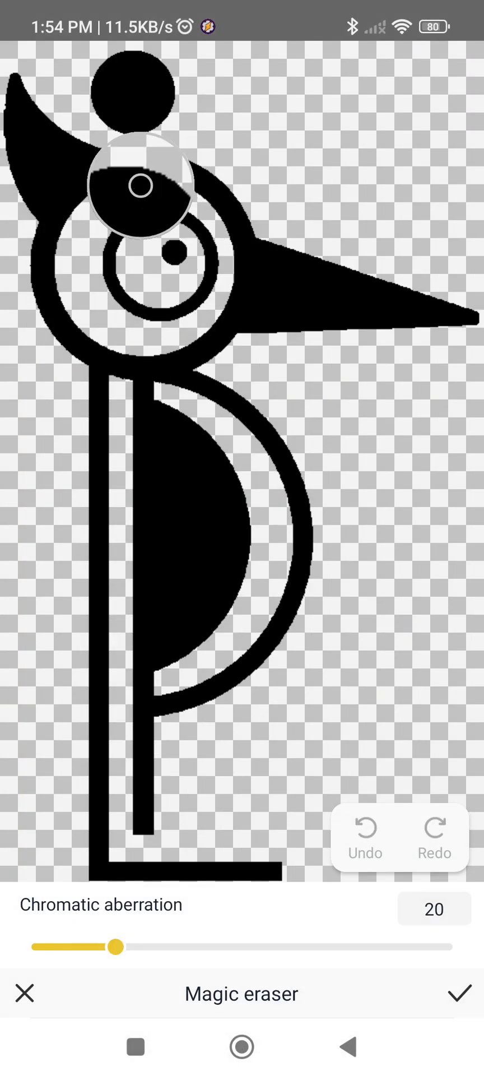
click(135, 185)
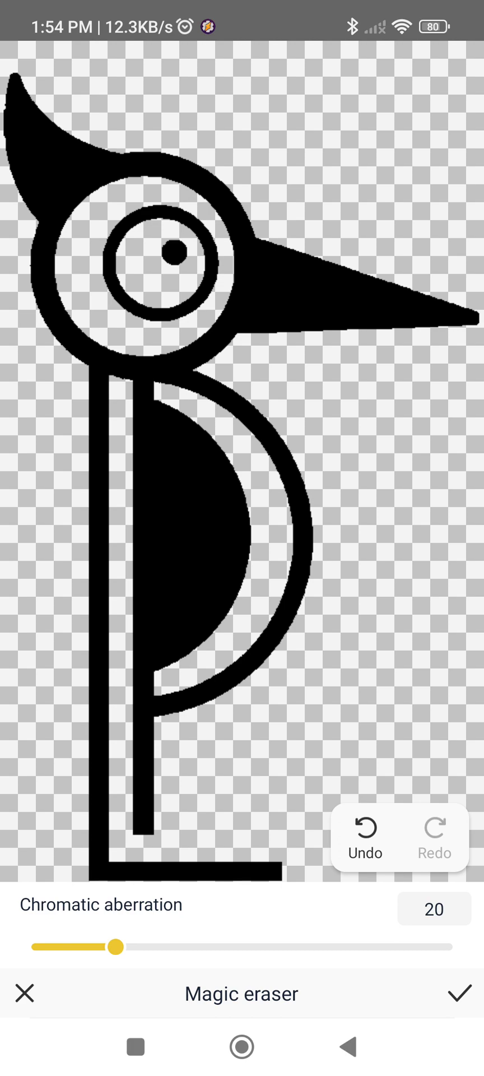
click(461, 993)
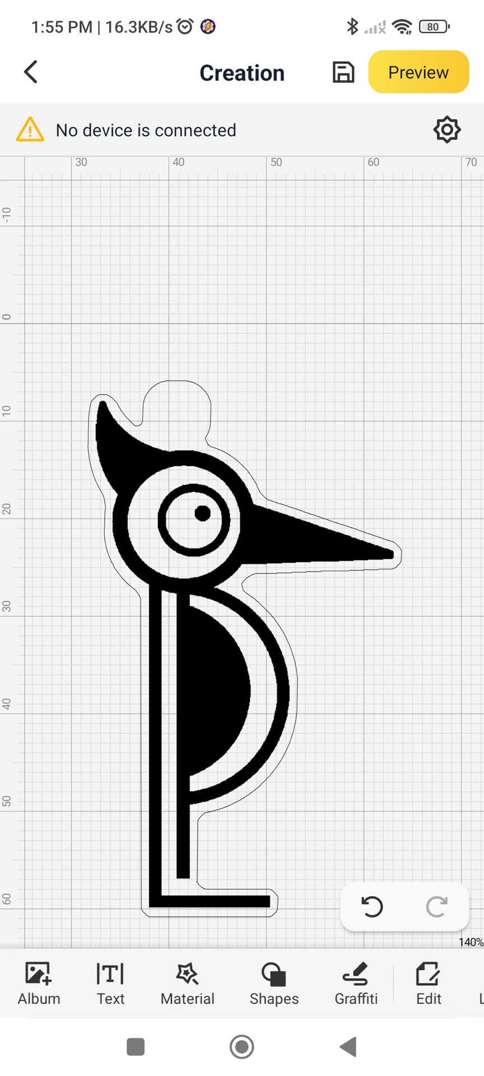
Step: Add a new circle and shrink it to about 3.9 mm for the key-fob hole
click(428, 983)
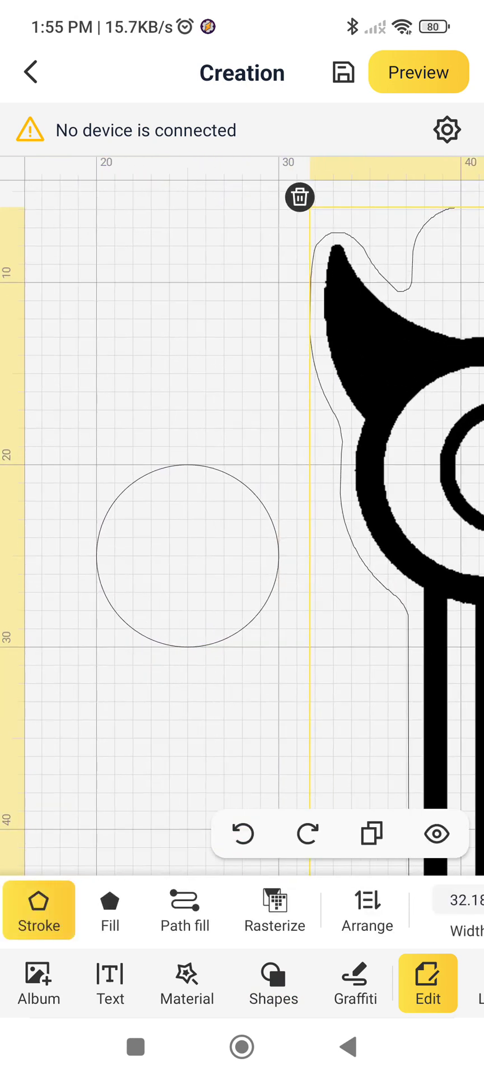
click(185, 556)
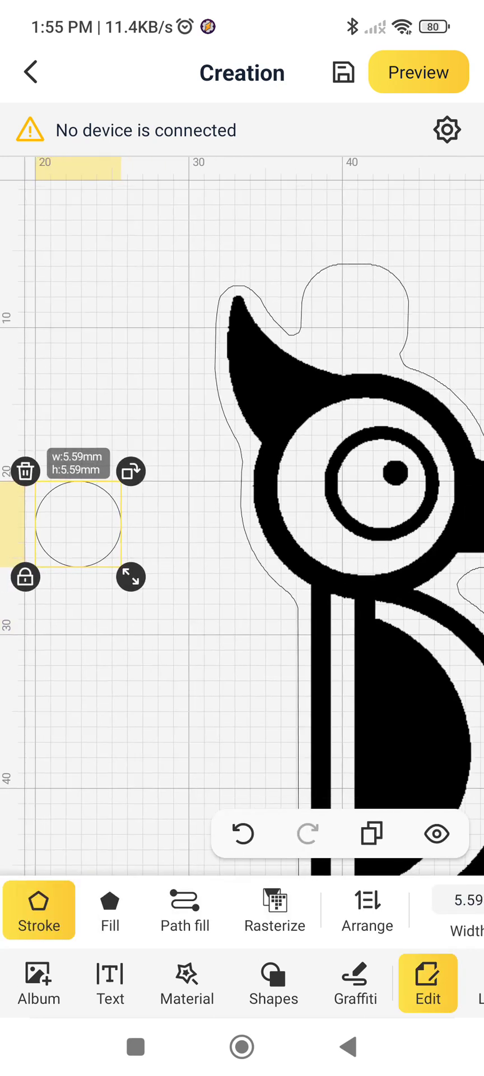
drag(77, 525, 352, 309)
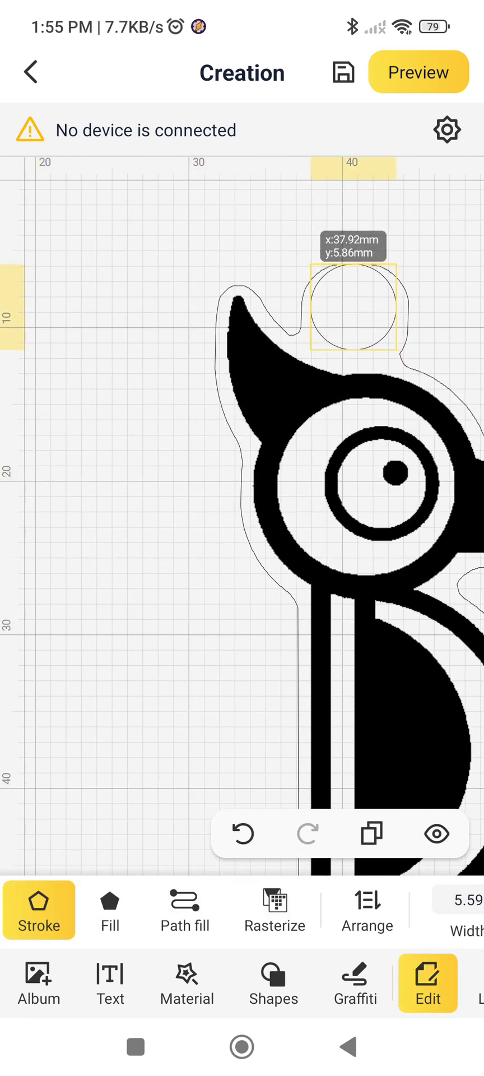
drag(352, 307, 140, 618)
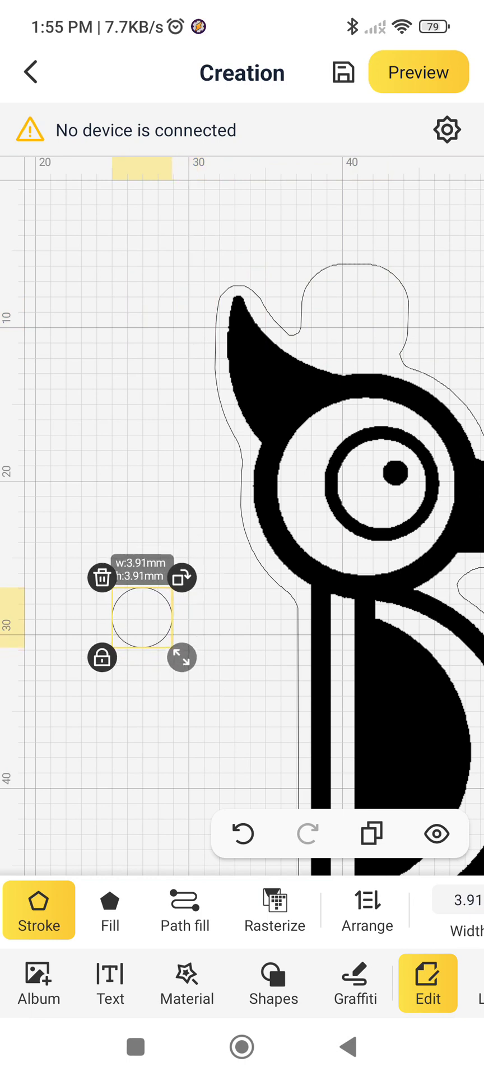
Step: Centre the small hole circle inside the contour's top tab
drag(140, 619, 354, 309)
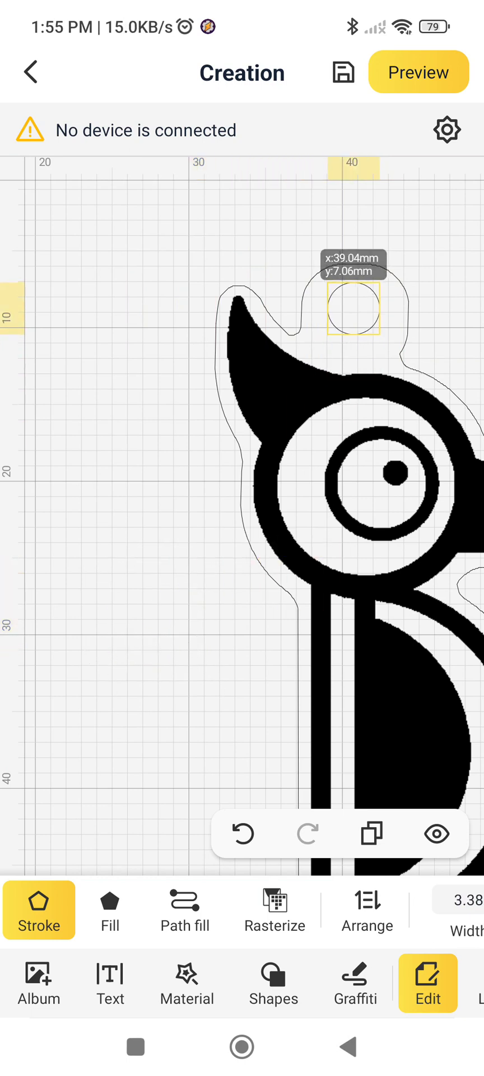
drag(352, 308, 344, 326)
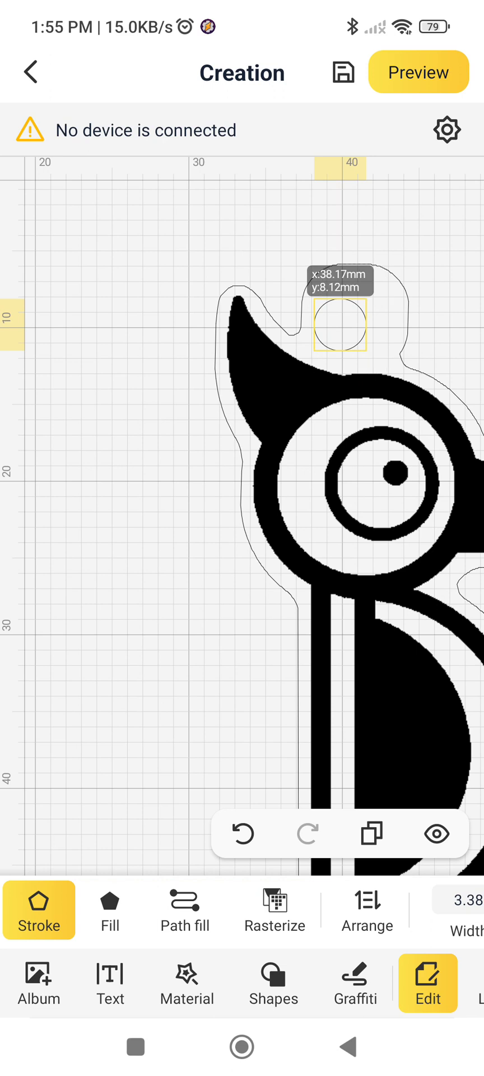
click(340, 327)
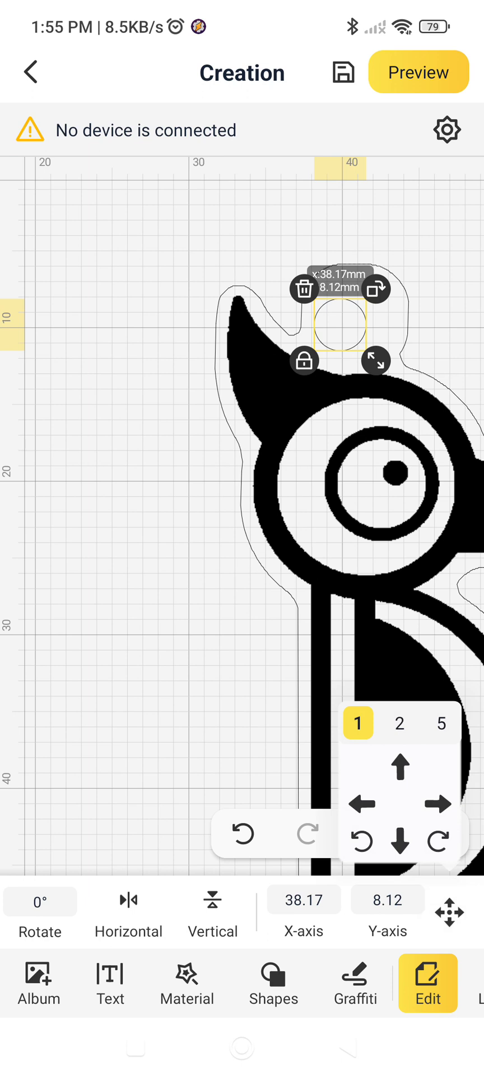
click(438, 804)
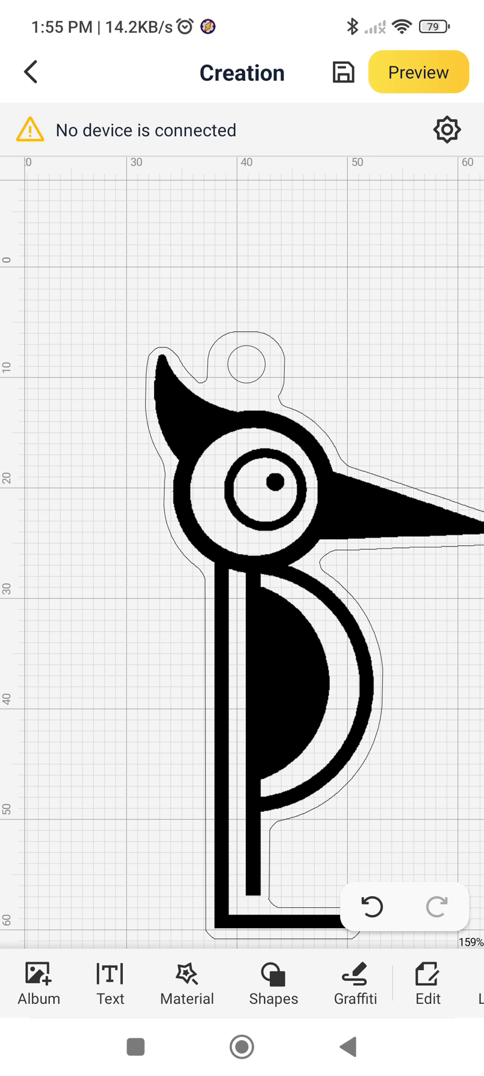
click(354, 983)
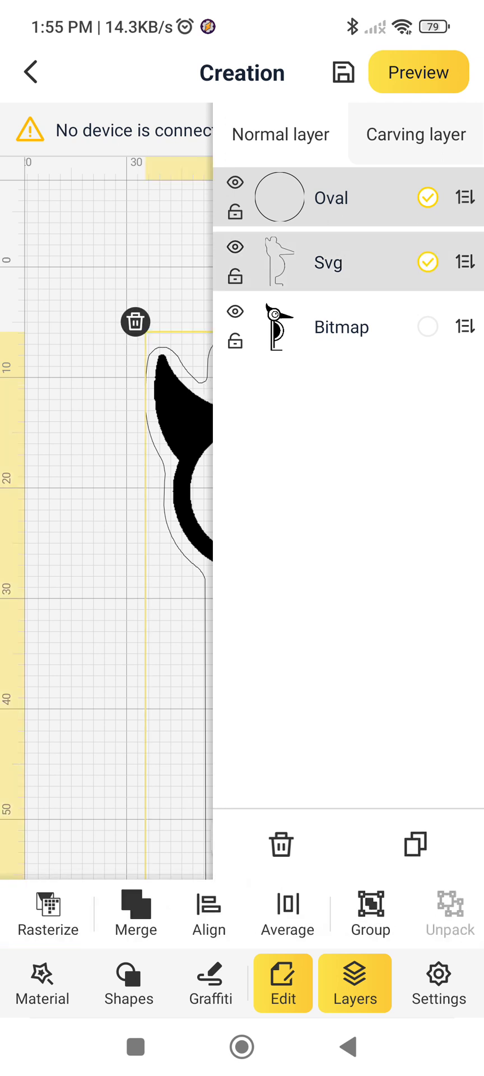
click(427, 326)
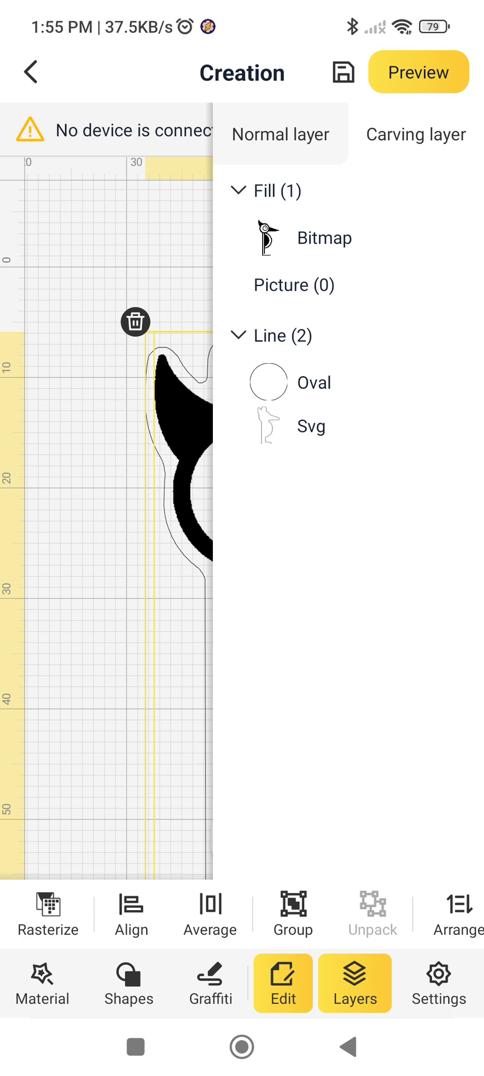
click(355, 981)
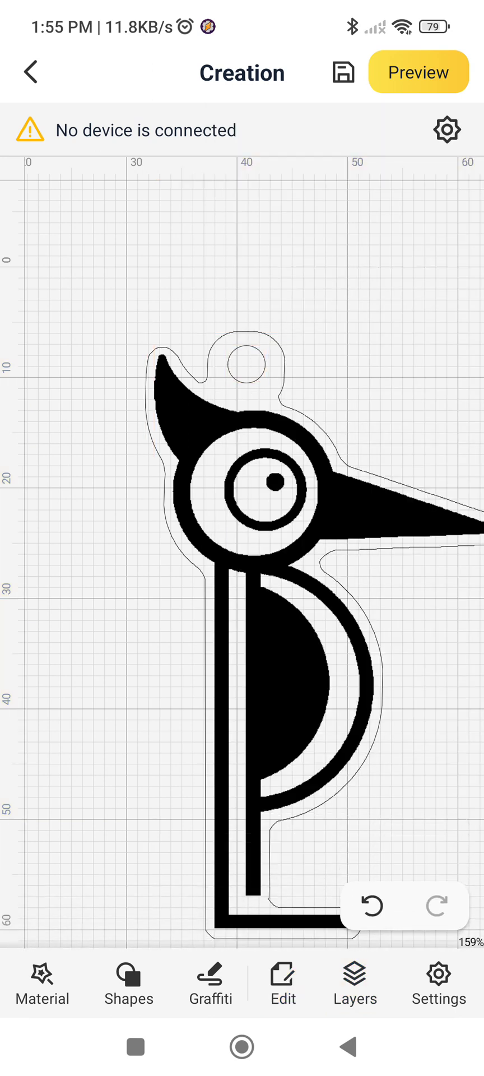